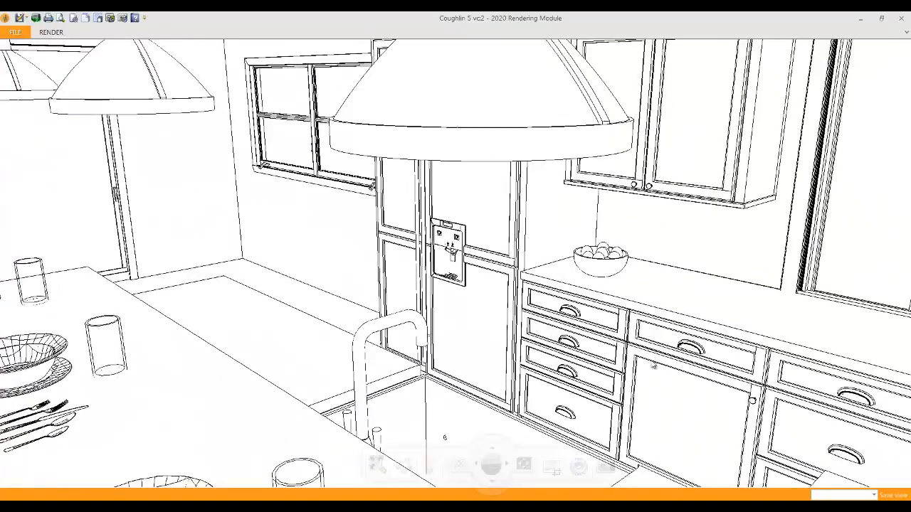
pyautogui.moveTo(492, 367)
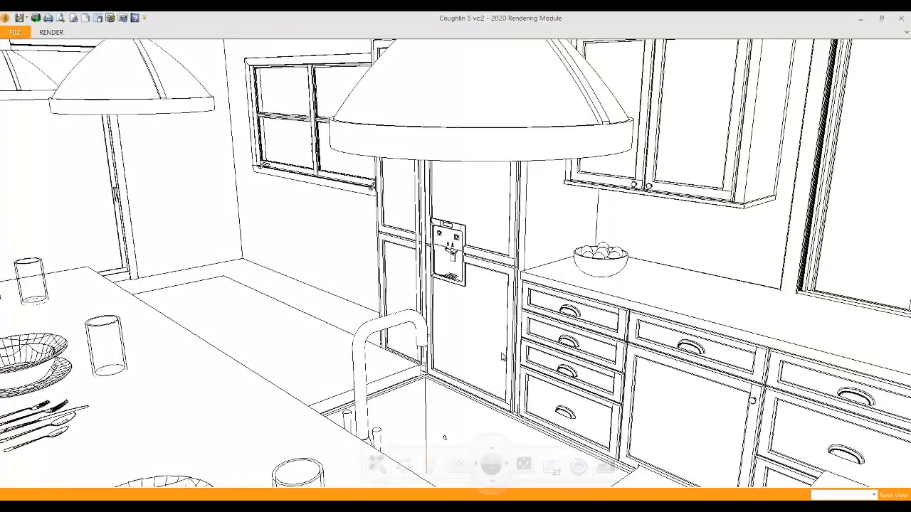